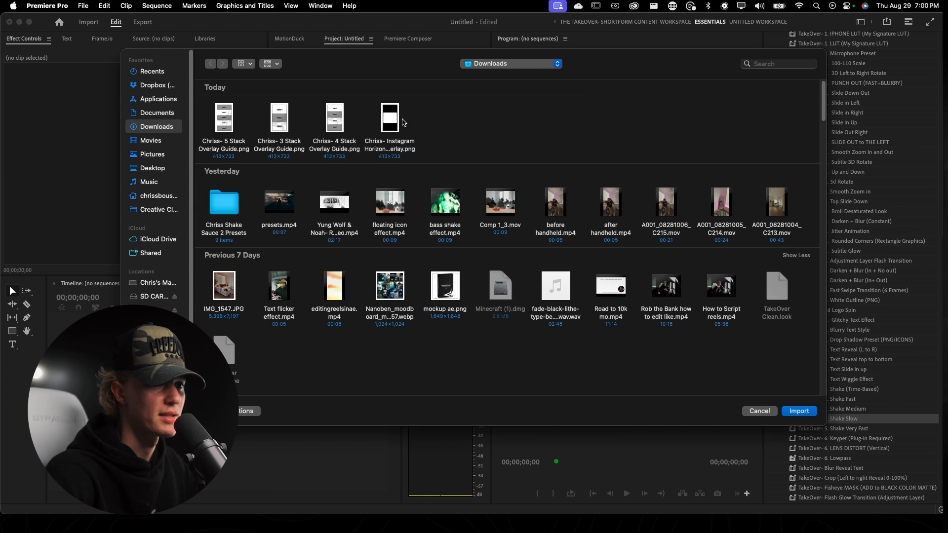
Import the Instagram Horizontal overlay PNG from Downloads into the project
left_click(799, 411)
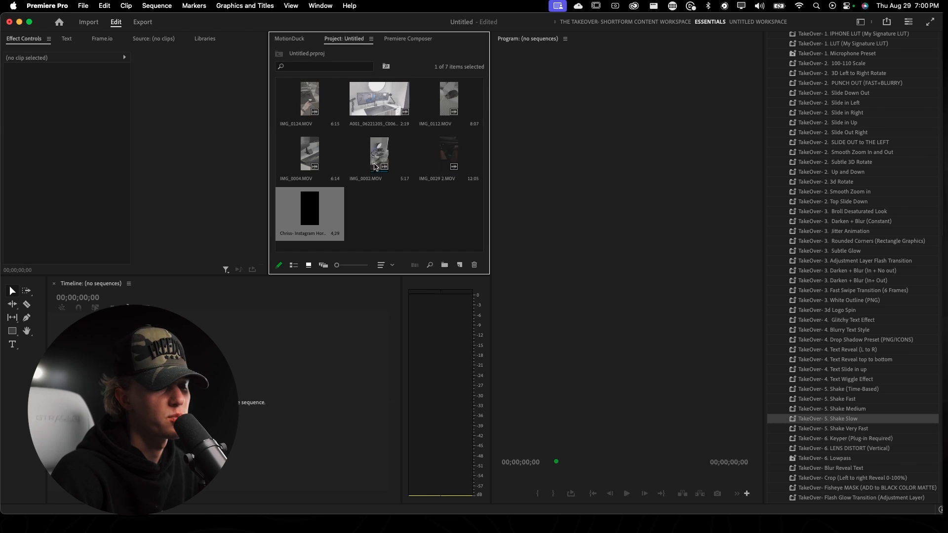
Import desk clip A001_06221205_C006 and create a sequence named after it
left_click(380, 155)
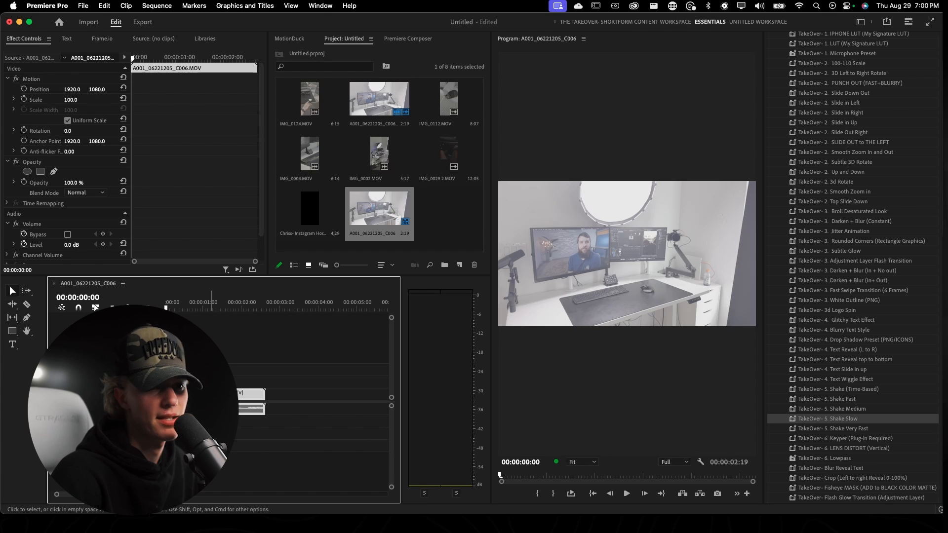
left_click(156, 5)
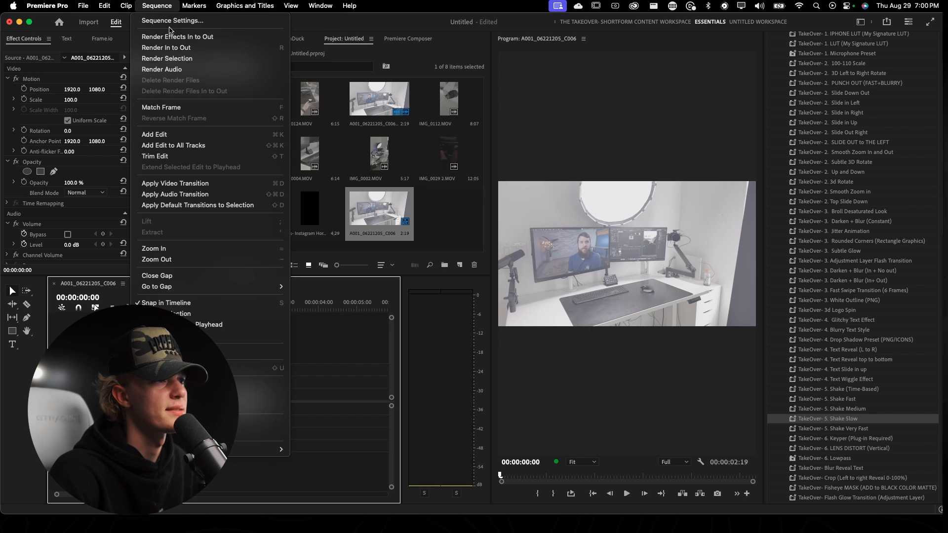
In Sequence Settings, set the frame size to 1080 horizontal by 1920 vertical
left_click(175, 20)
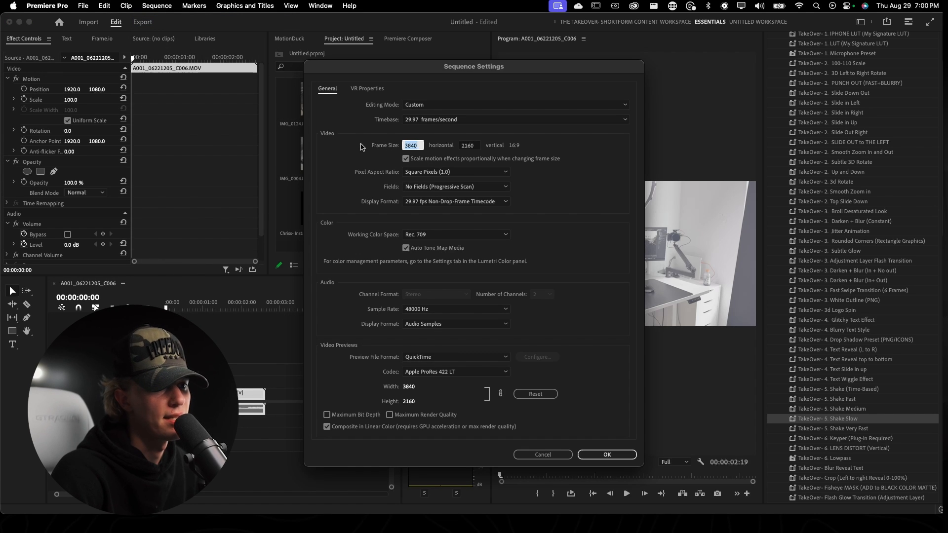
type("1080")
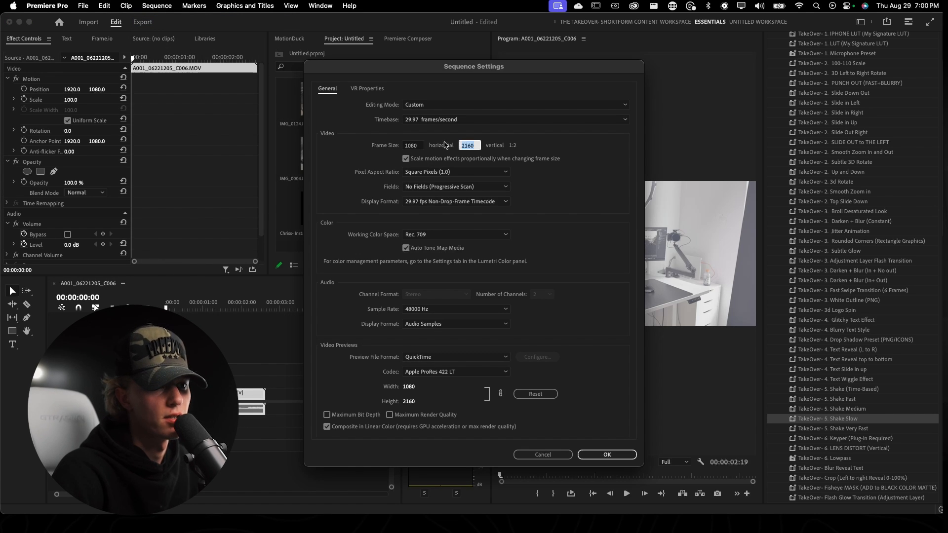
type("1920")
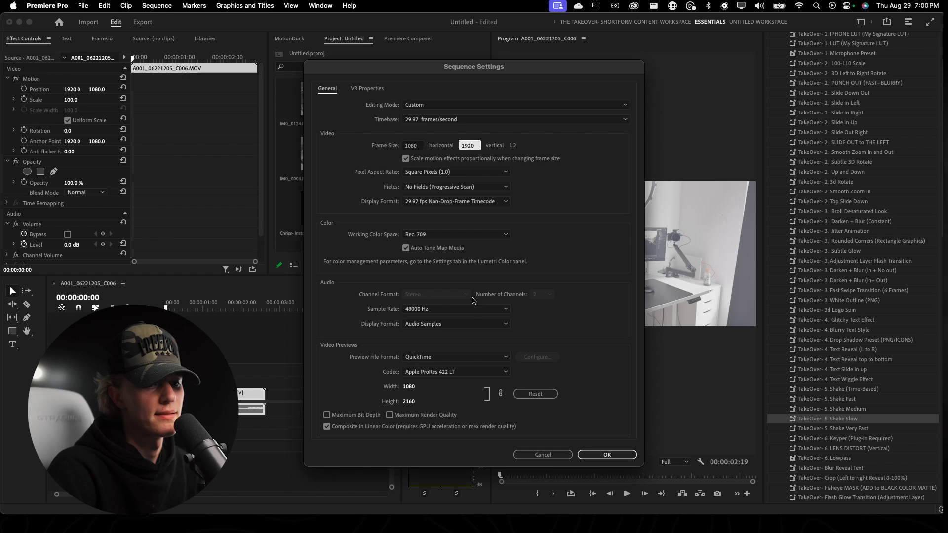
left_click(606, 454)
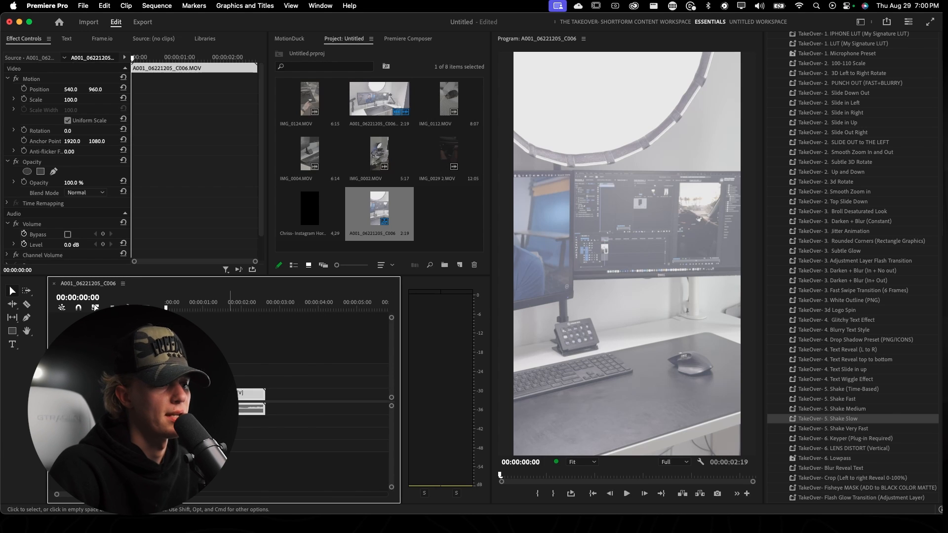